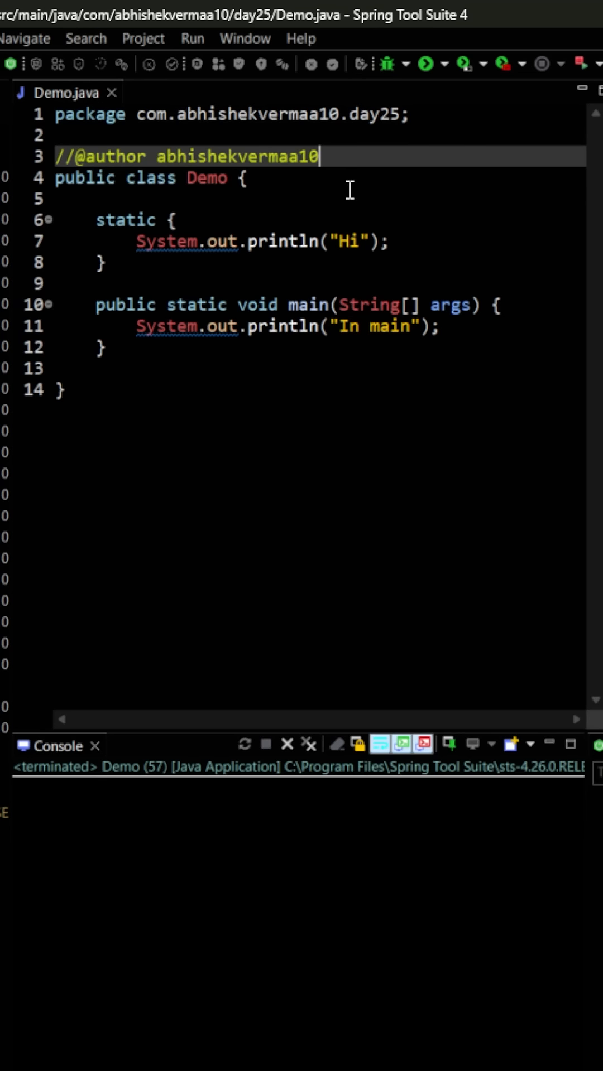
pyautogui.moveTo(267, 206)
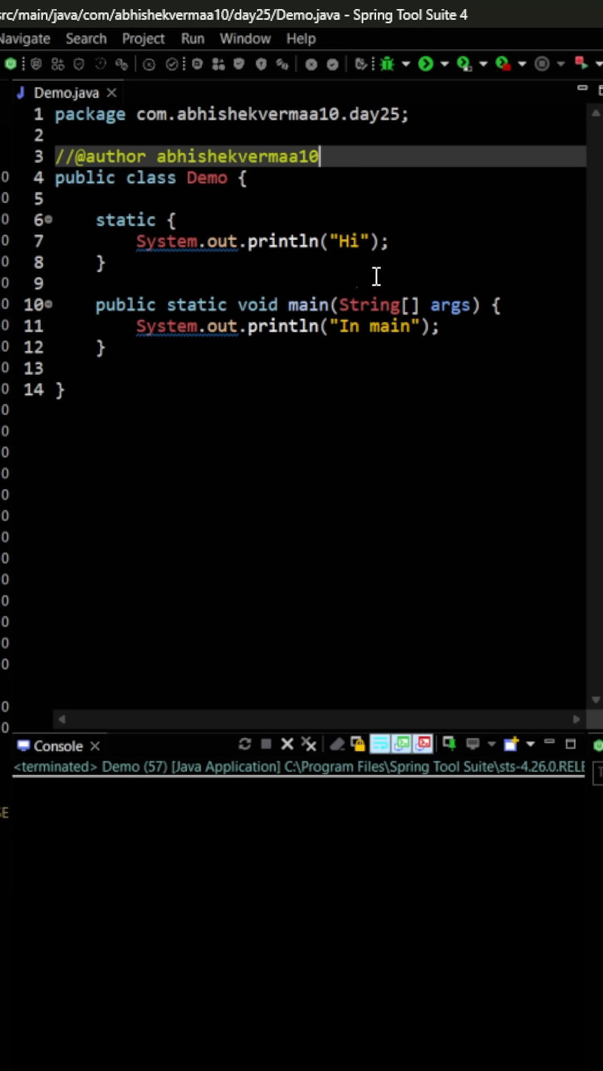
pyautogui.moveTo(437, 108)
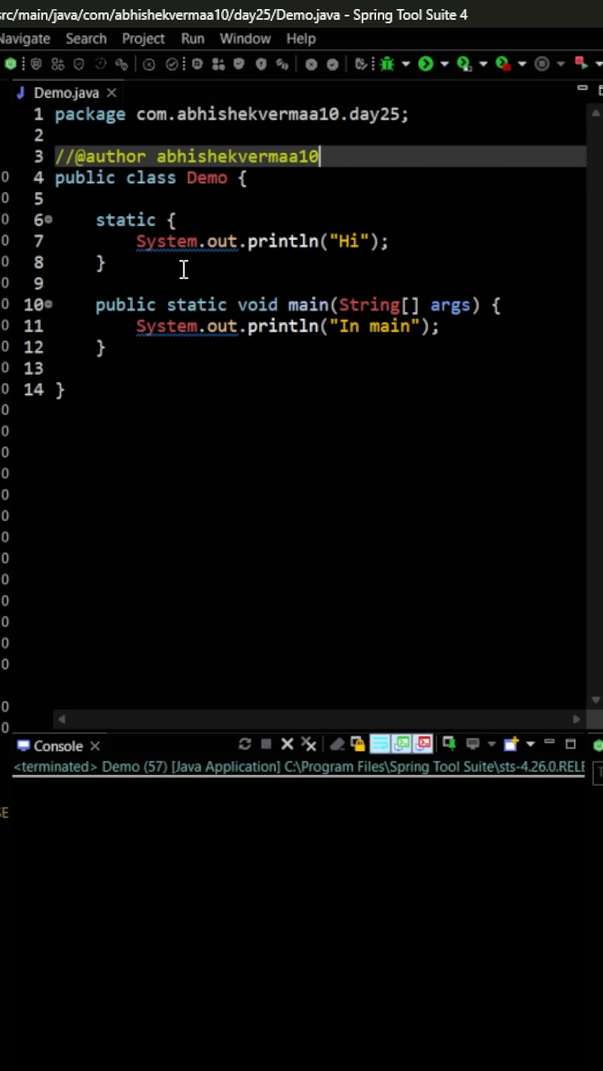
pyautogui.moveTo(438, 93)
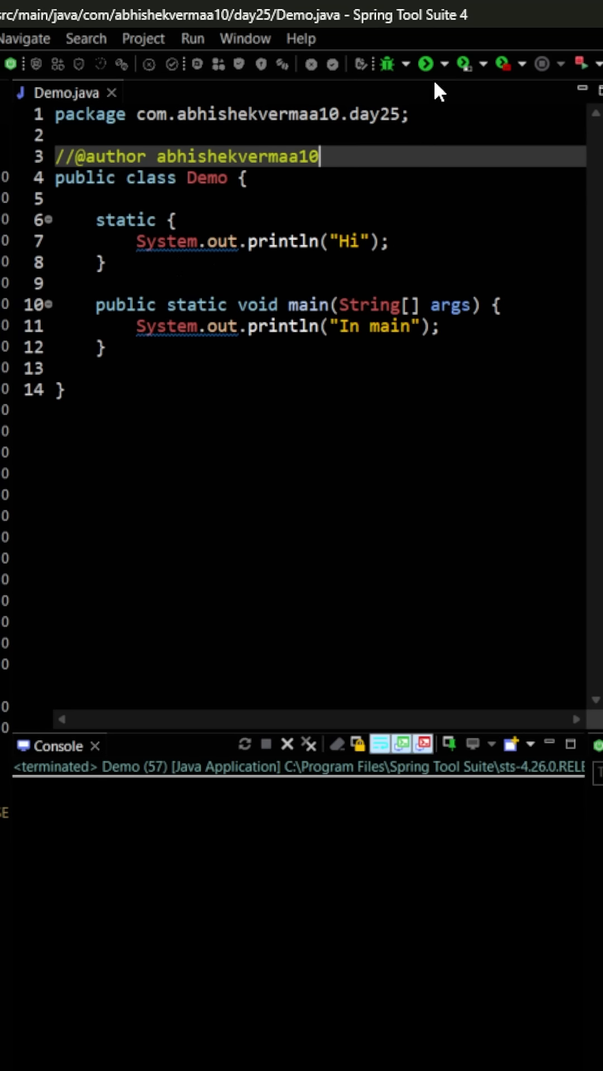
pyautogui.moveTo(425, 63)
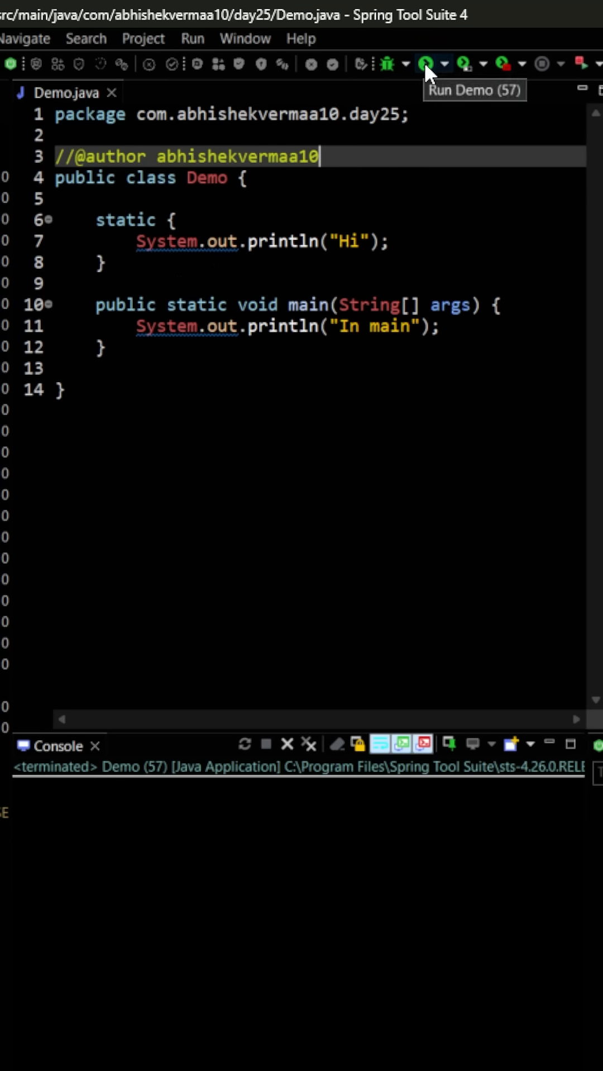
# - Run Demo from the toolbar; console shows 'Hi' then 'In main'
pyautogui.click(426, 64)
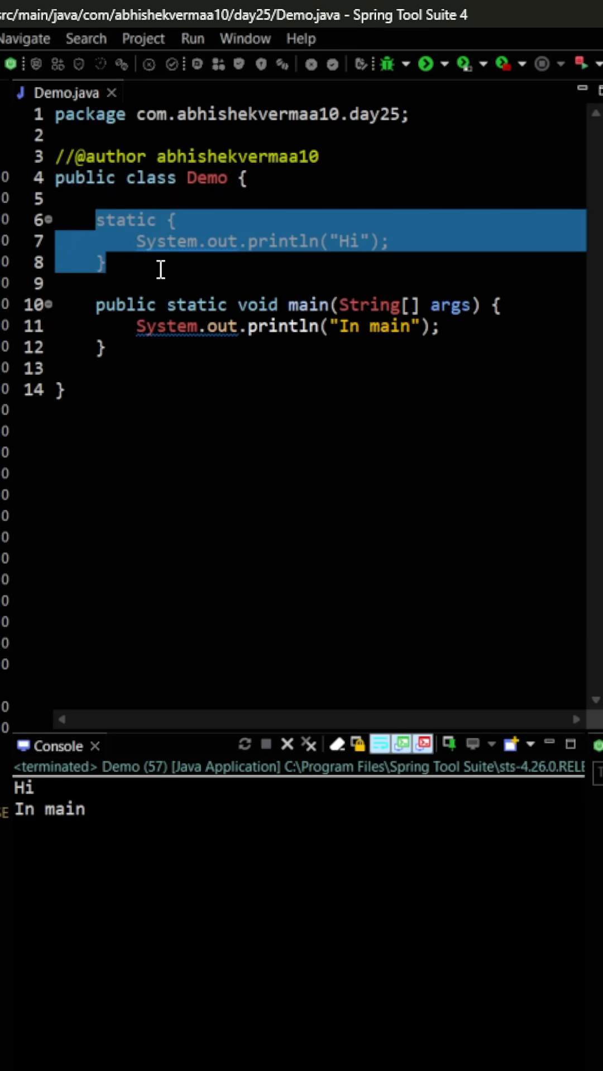
# - Move the static 'Hi' block below the main method in Demo.java
pyautogui.press('Delete')
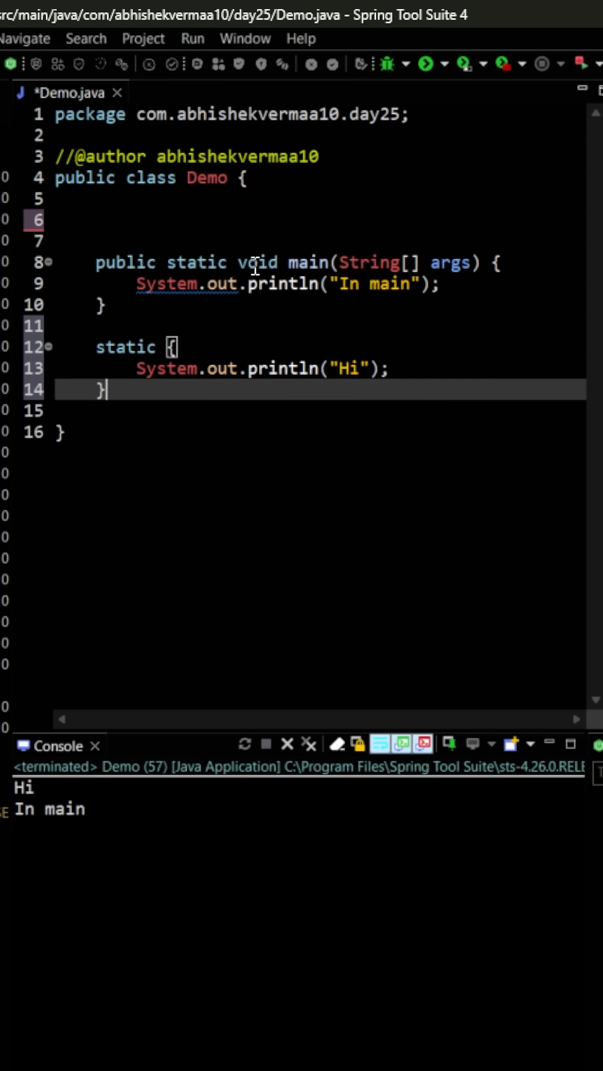
pyautogui.moveTo(367, 299)
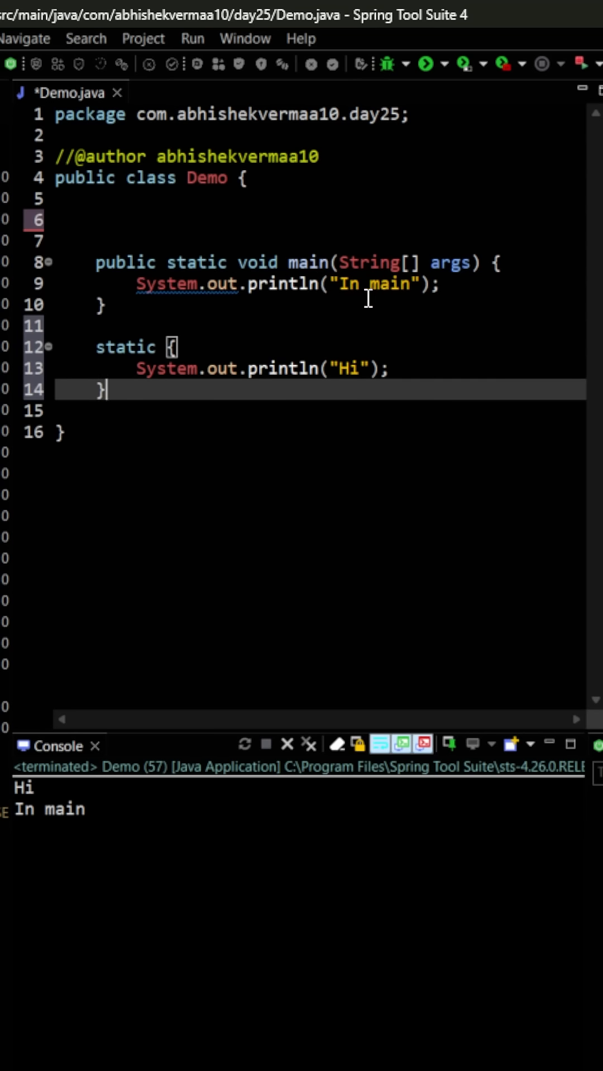
pyautogui.moveTo(409, 378)
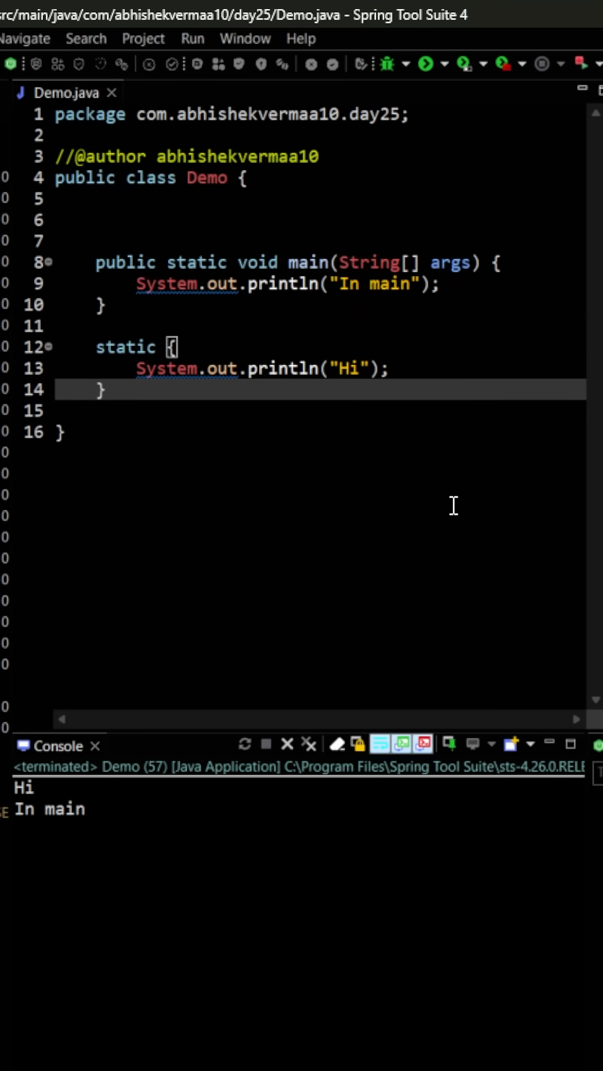
pyautogui.moveTo(480, 323)
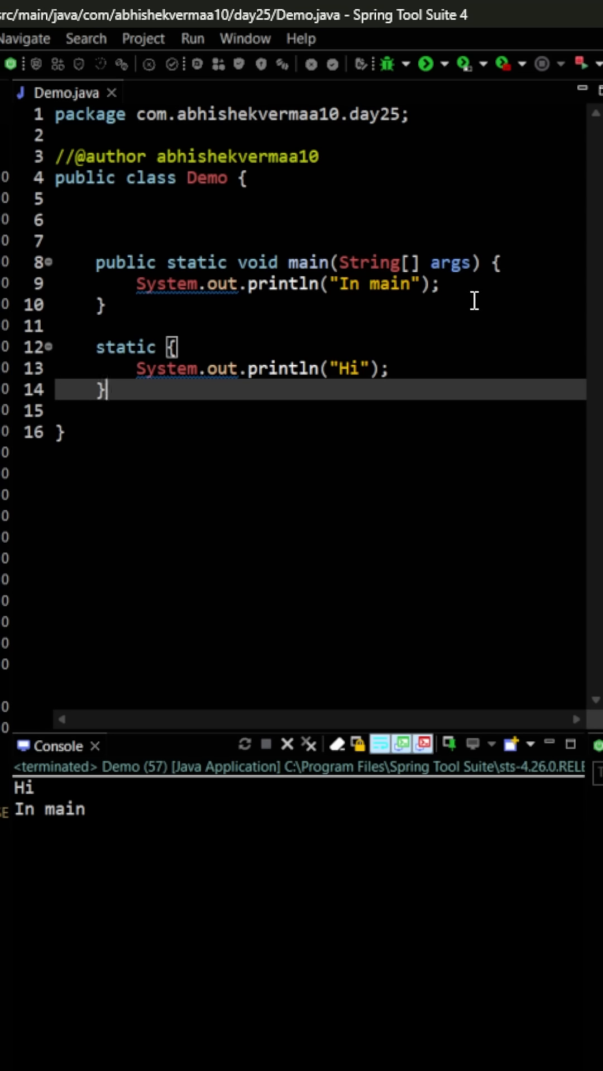
pyautogui.moveTo(449, 370)
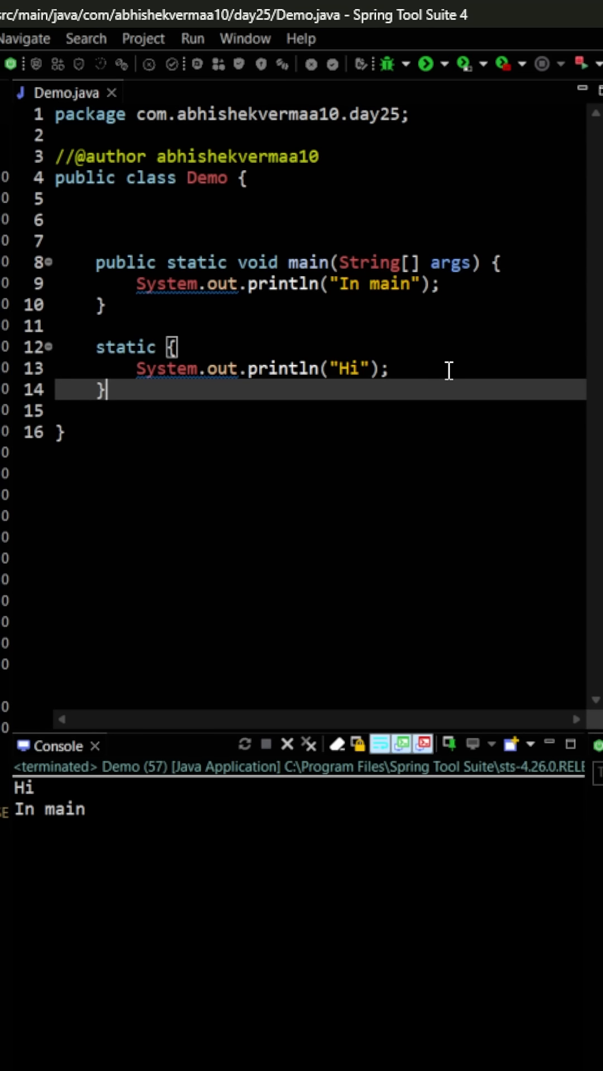
pyautogui.moveTo(161, 349)
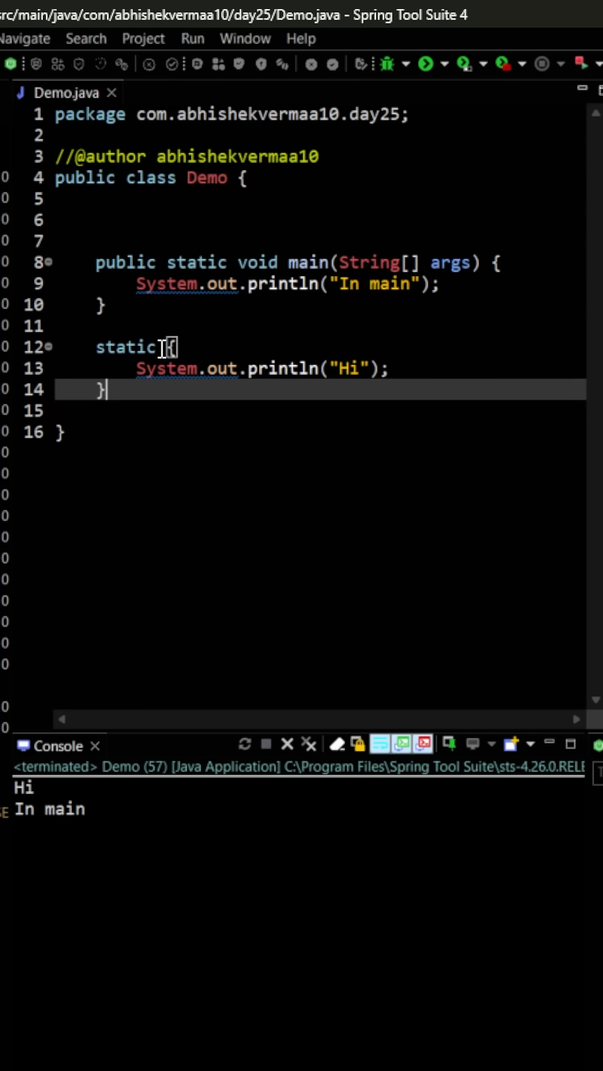
# - Remove the static keyword so the block becomes an instance initializer
pyautogui.doubleClick(124, 348)
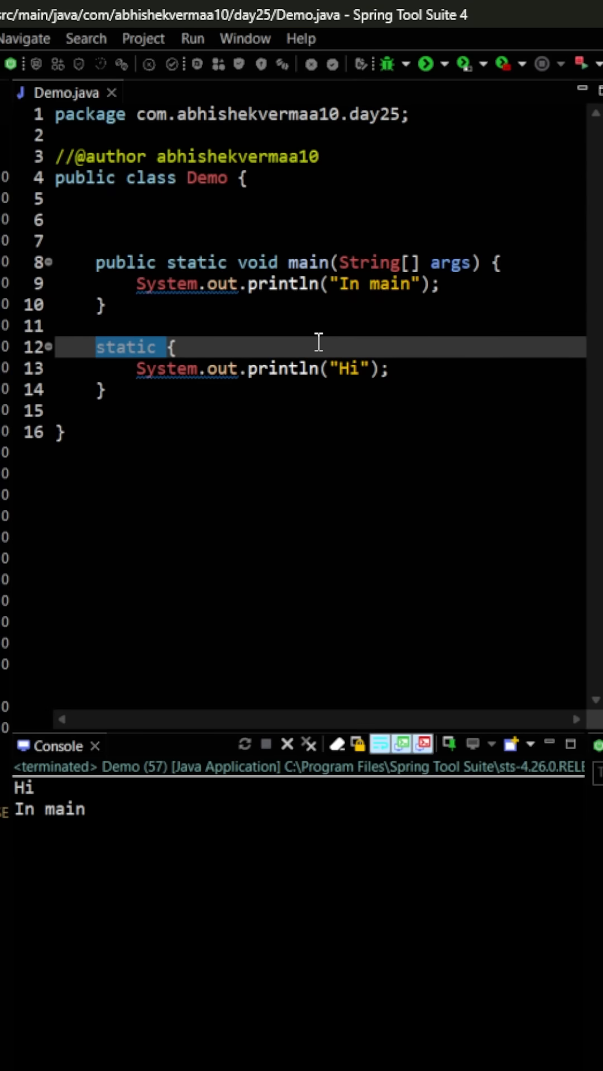
pyautogui.press('Delete')
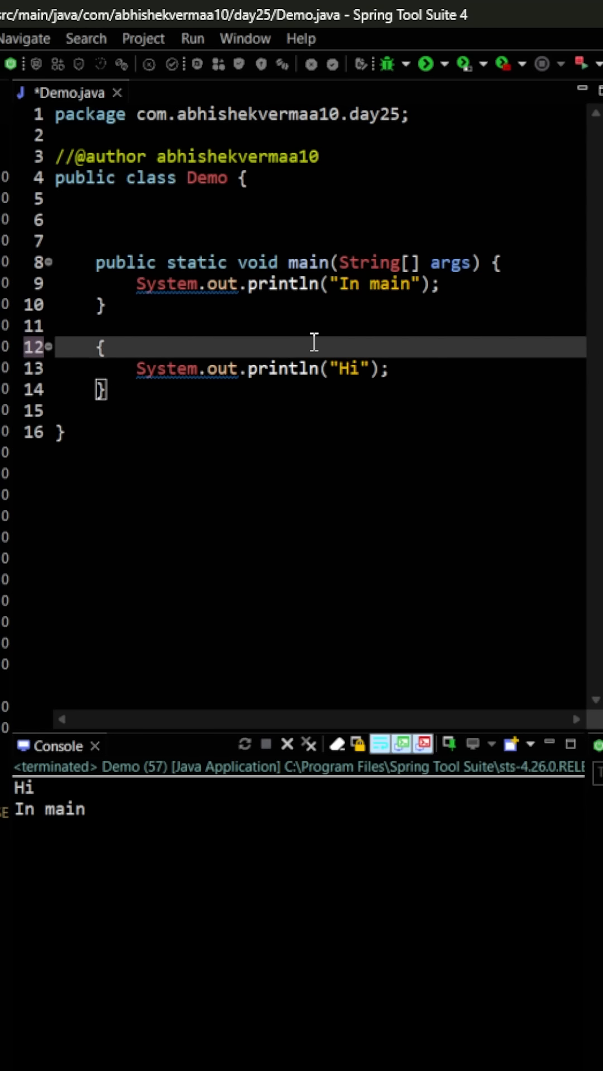
pyautogui.click(96, 347)
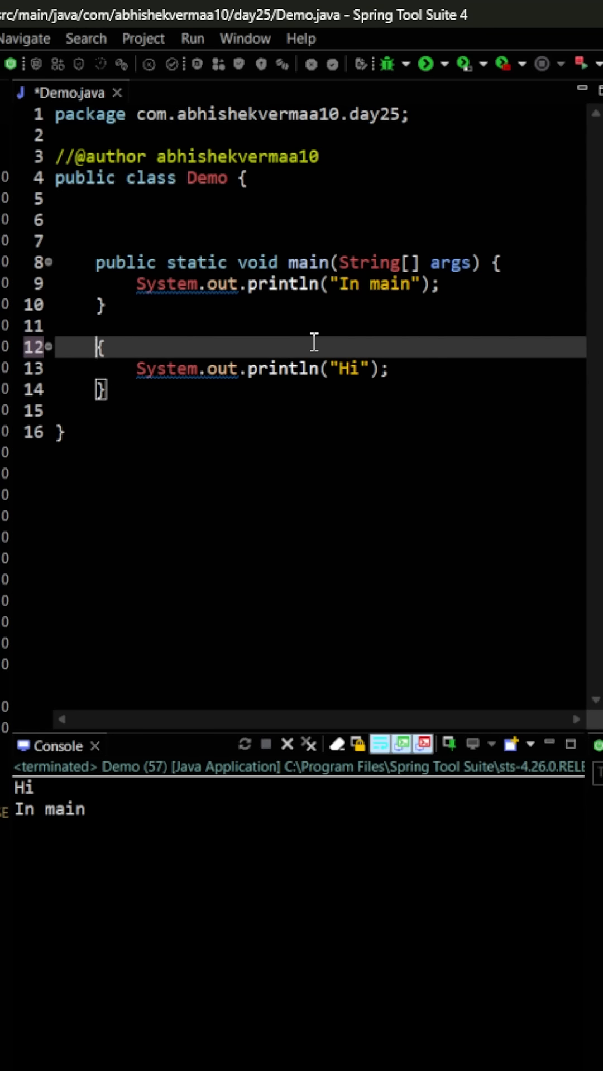
pyautogui.moveTo(425, 62)
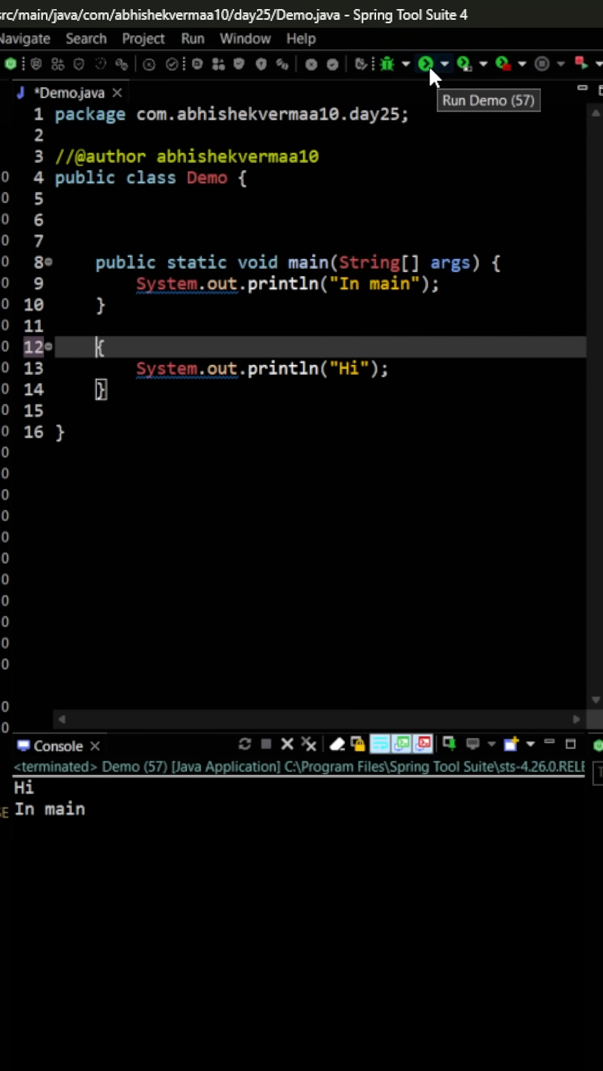
# - Rerun Demo; the console now prints only 'In main'
pyautogui.click(424, 64)
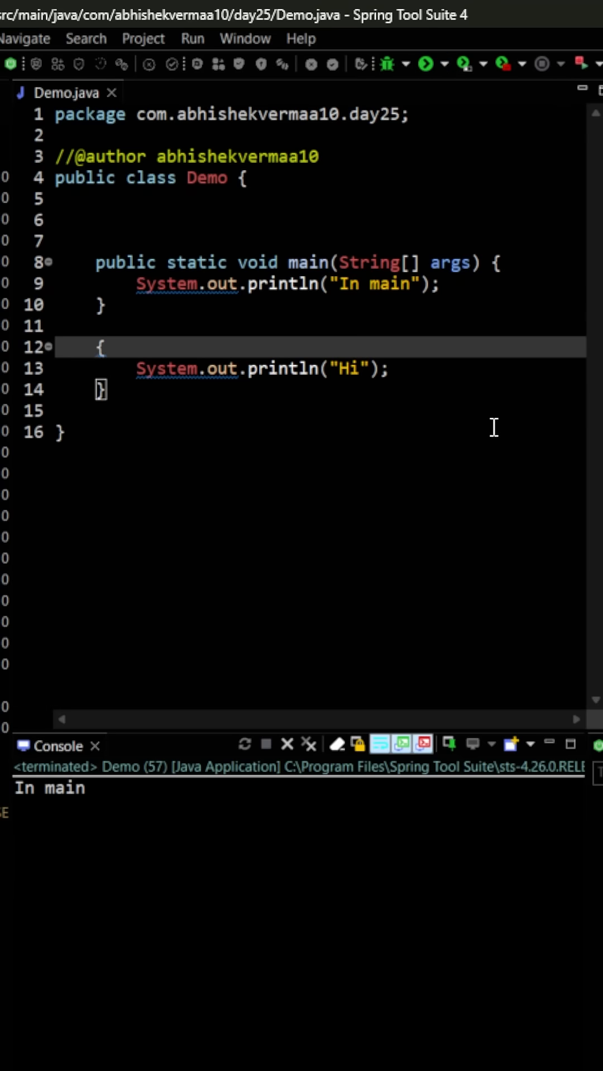
pyautogui.moveTo(475, 360)
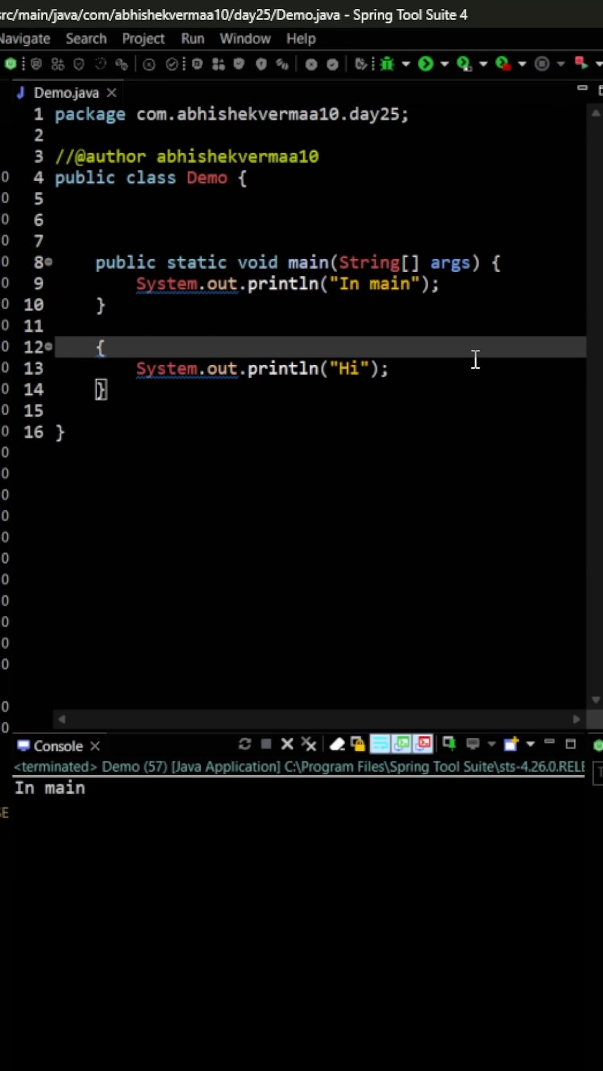
pyautogui.click(99, 347)
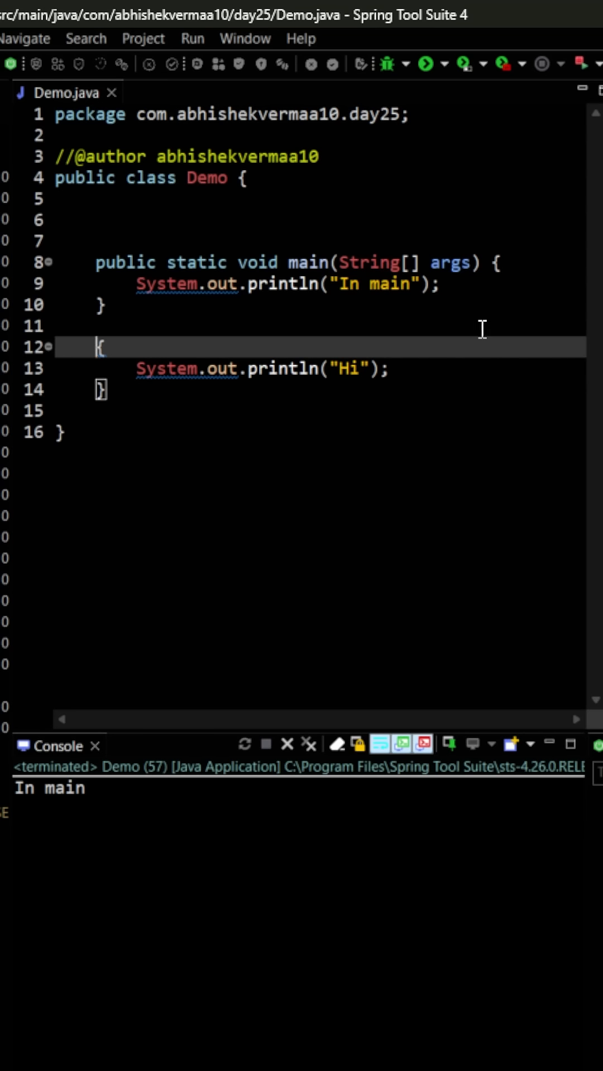
pyautogui.moveTo(505, 267)
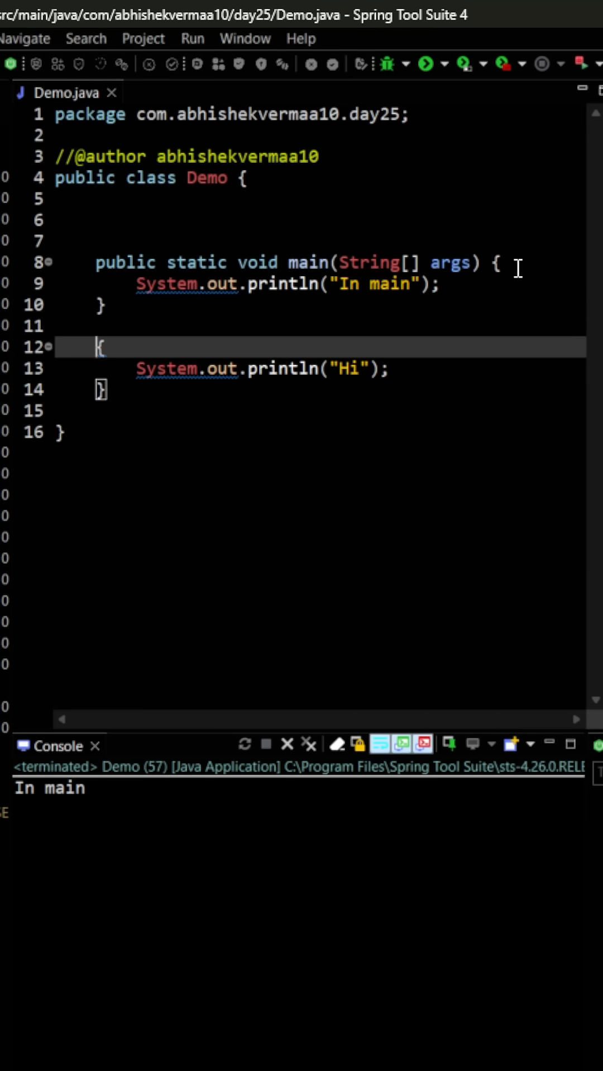
# - Add new Demo(); after the println in main, save and rerun to print 'In main' then 'Hi'
pyautogui.press('enter')
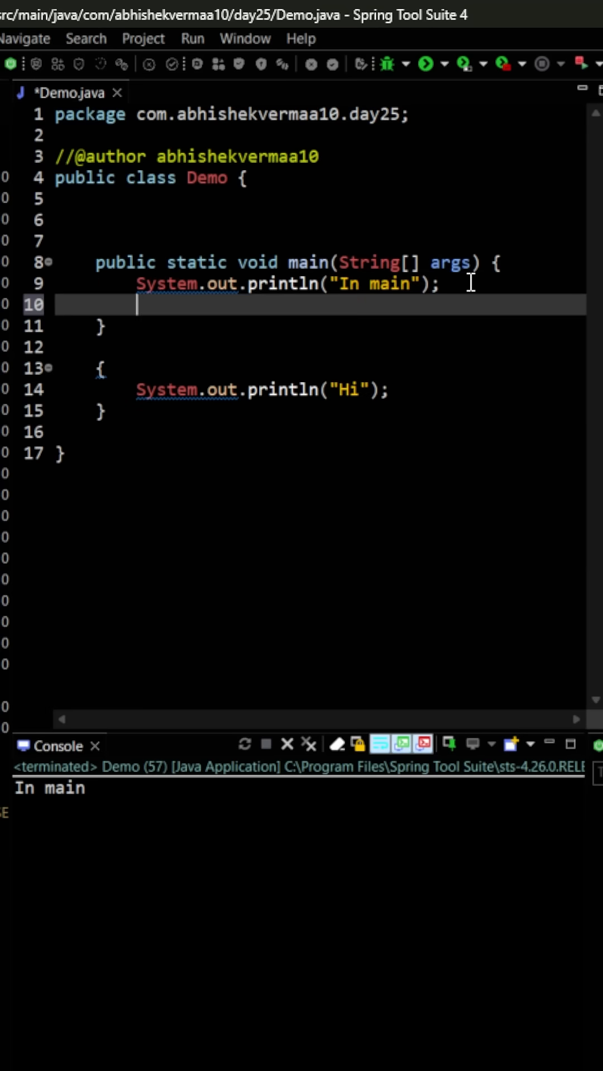
pyautogui.write('new DE')
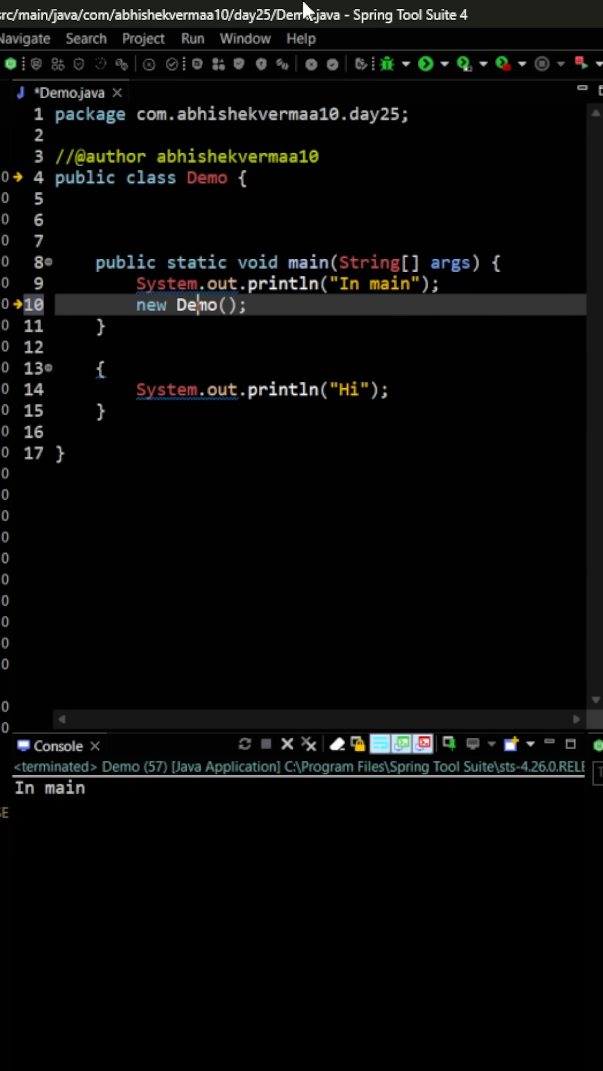
pyautogui.press('ctrl+s')
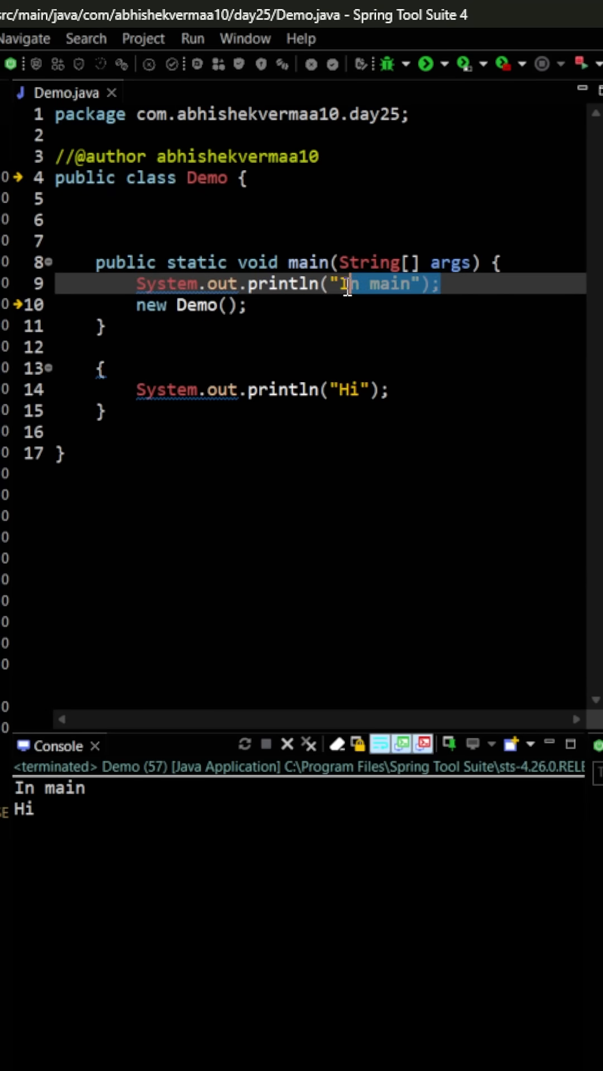
pyautogui.click(376, 389)
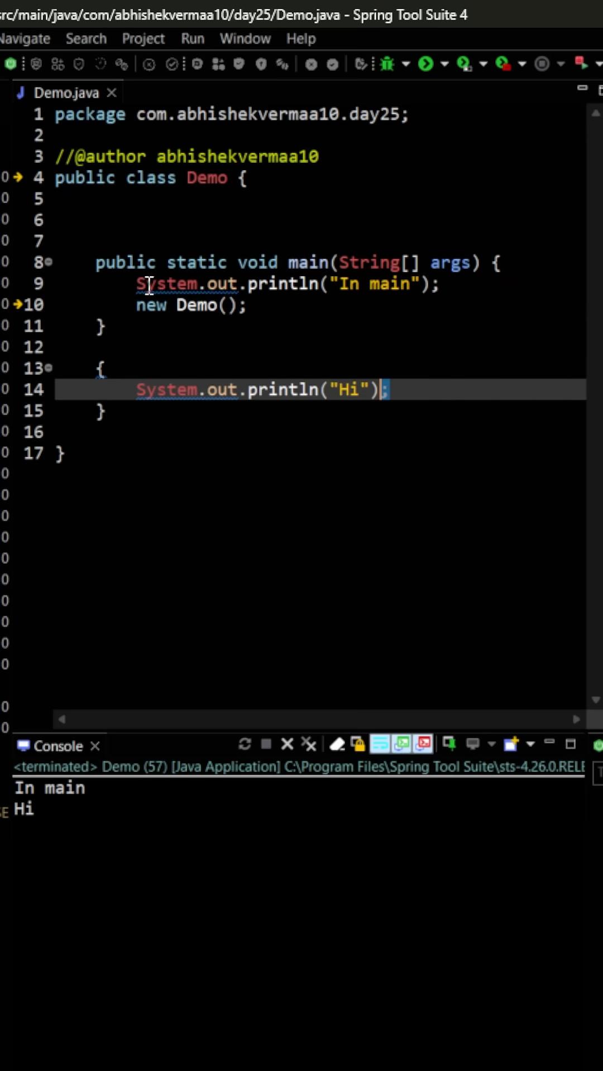
pyautogui.click(478, 264)
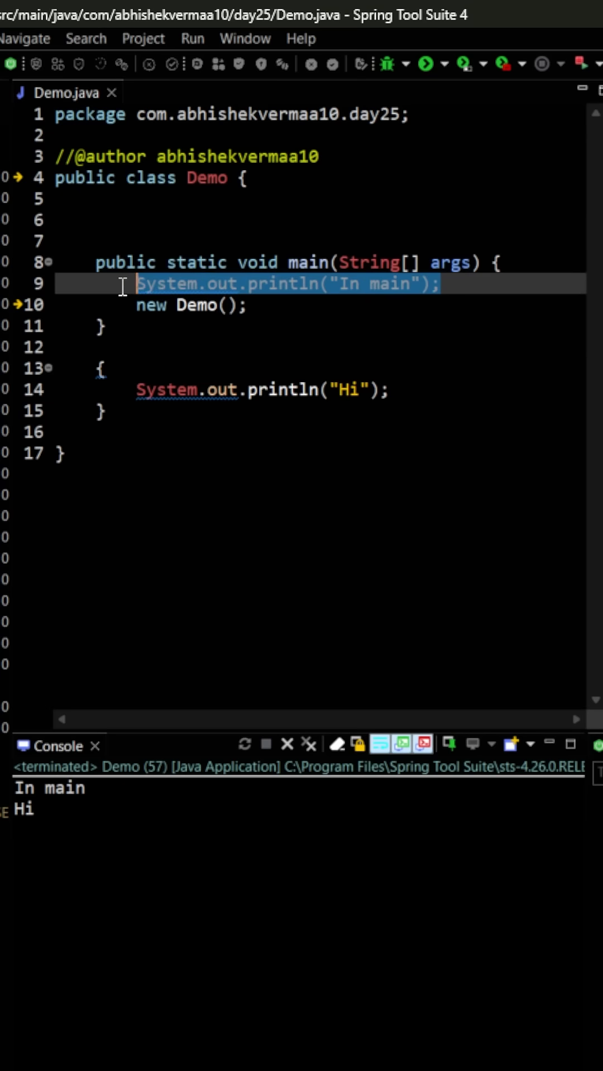
pyautogui.click(253, 306)
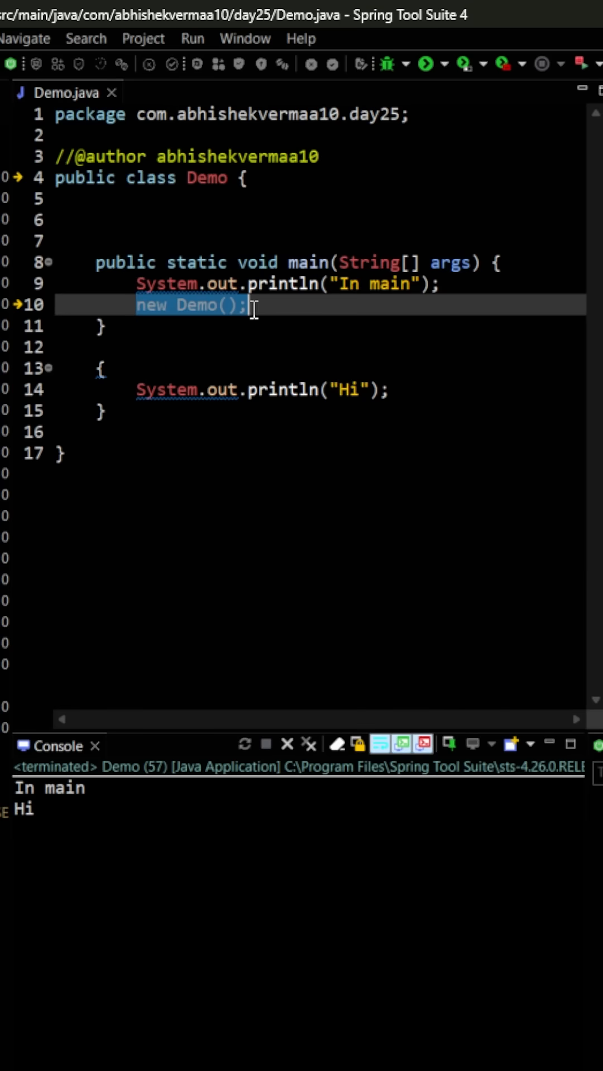
pyautogui.moveTo(118, 462)
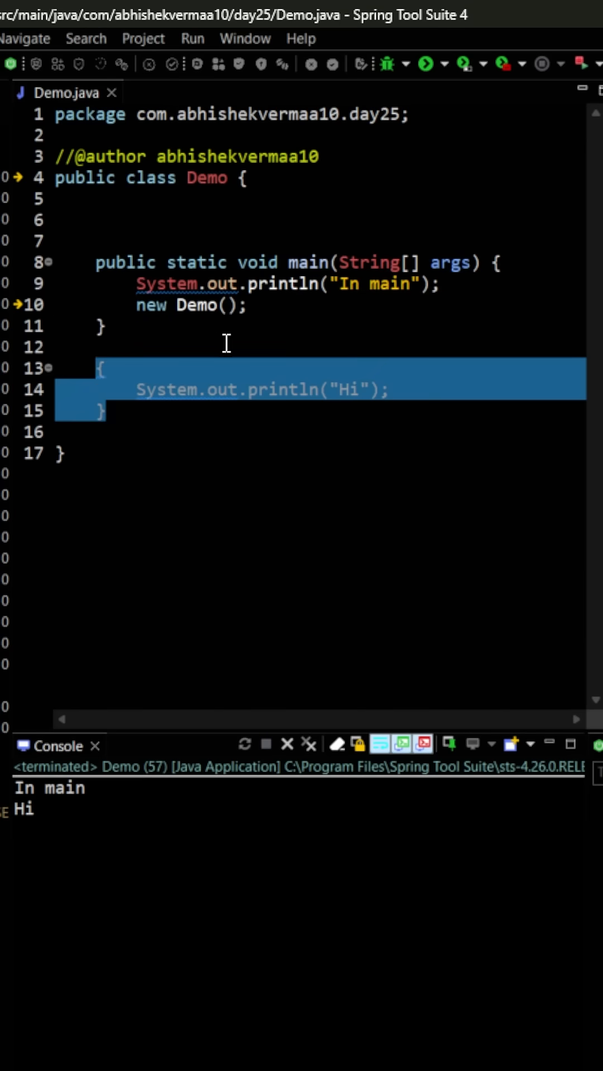
pyautogui.click(277, 347)
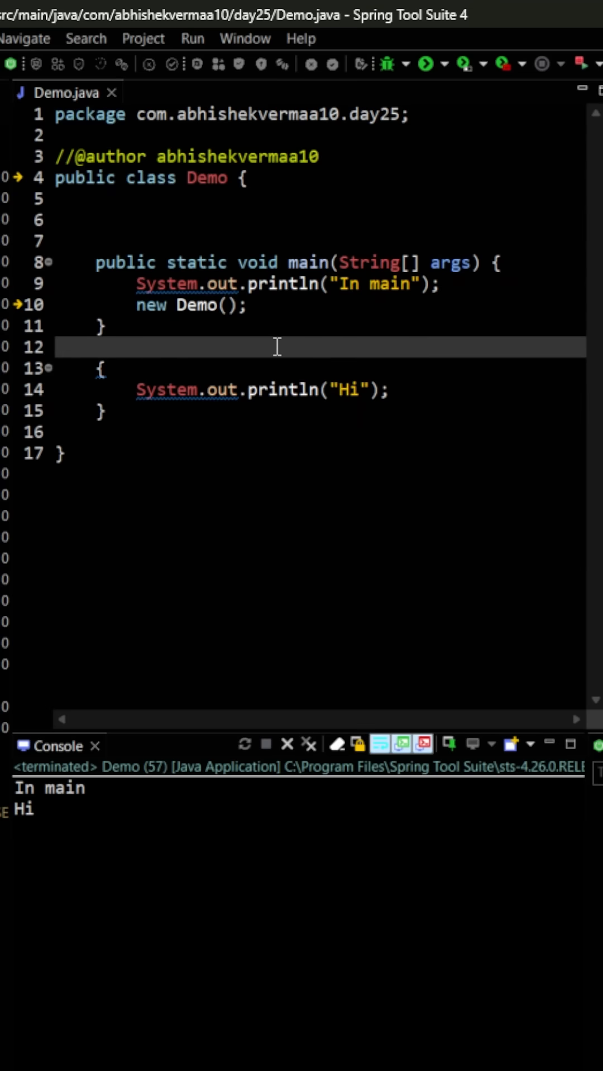
pyautogui.click(99, 347)
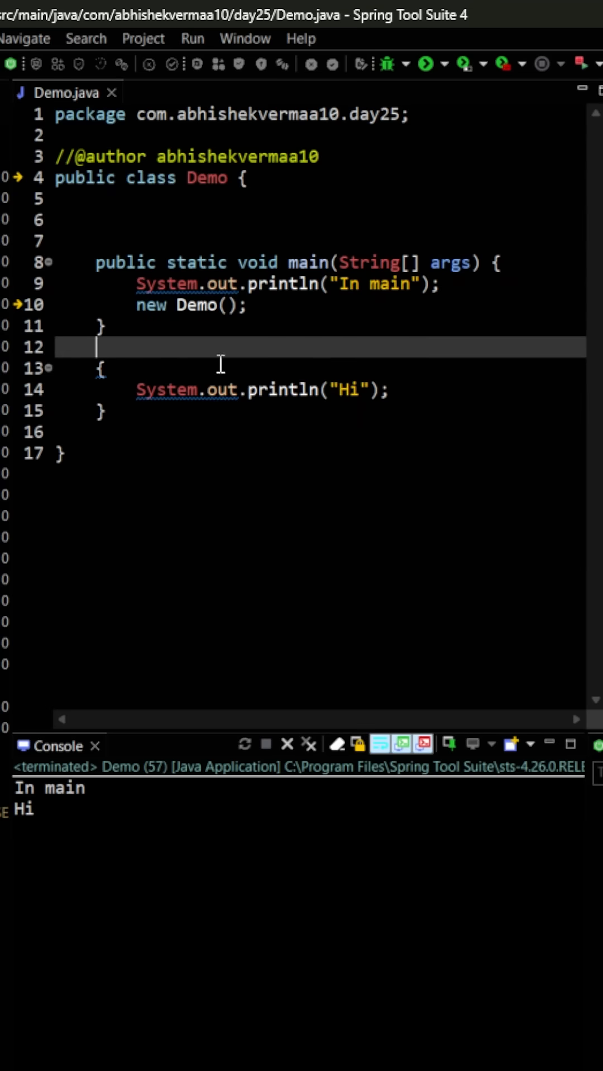
pyautogui.moveTo(270, 321)
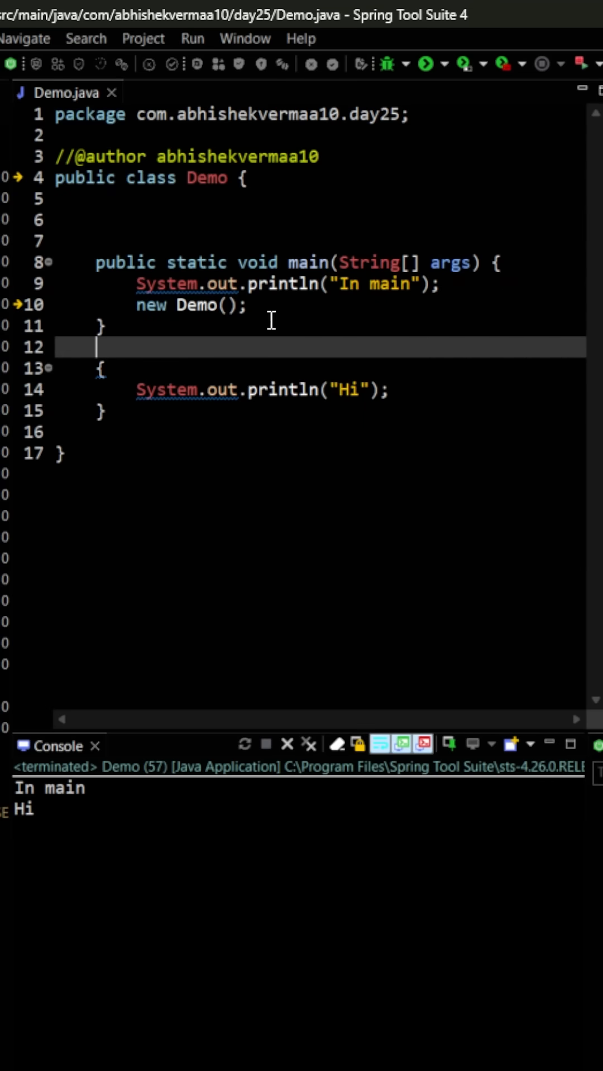